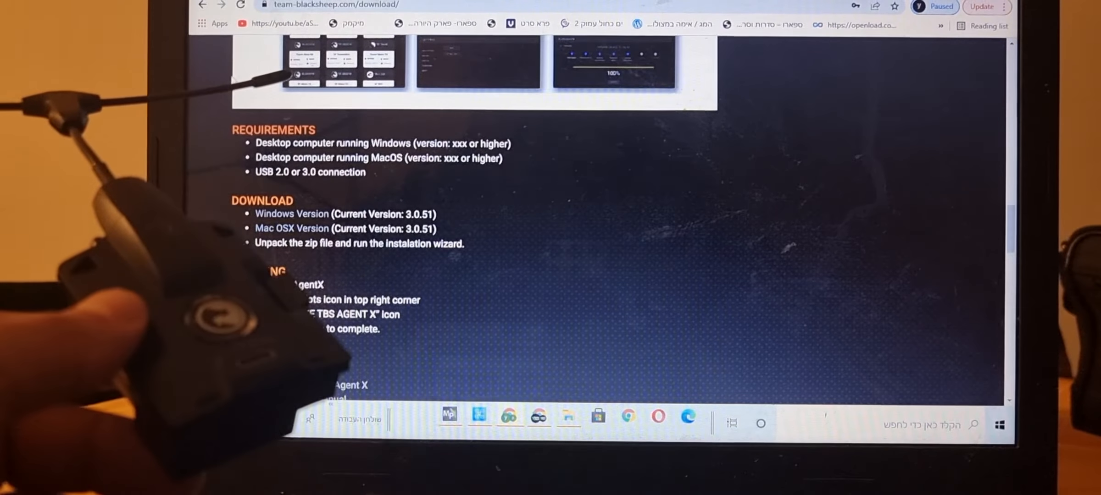
- Open the TBS Agent M web app from the download page's Links section
scroll("up", 3)
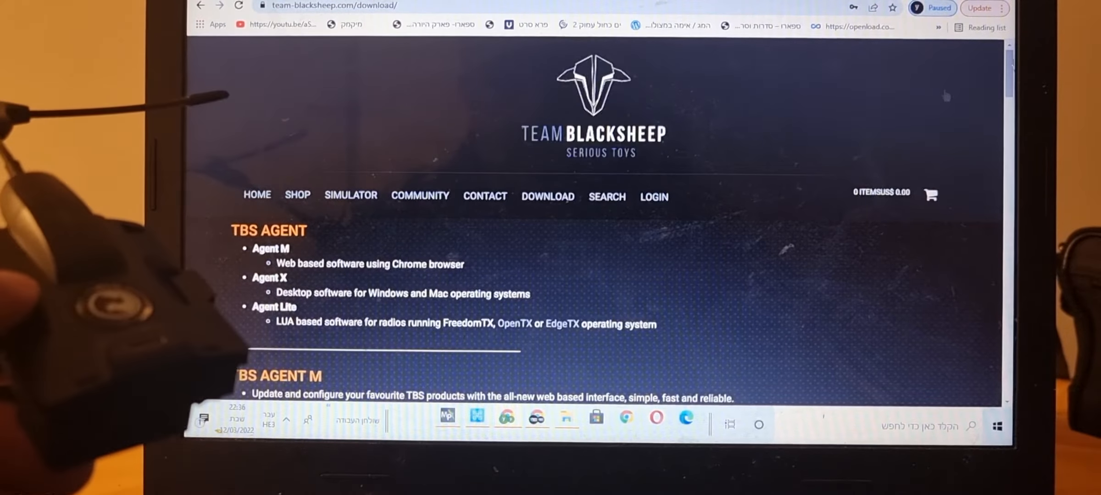
scroll("down", 3)
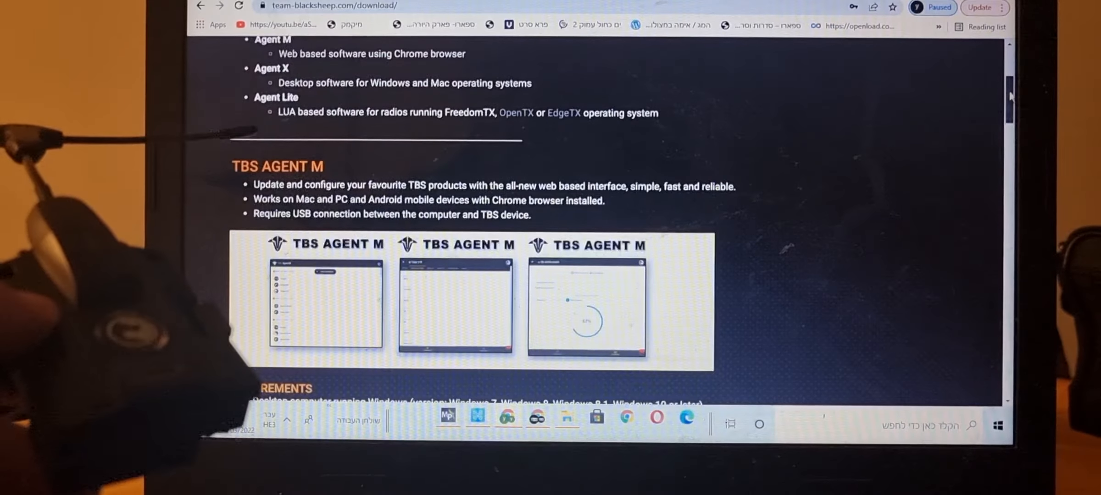
scroll("down", 3)
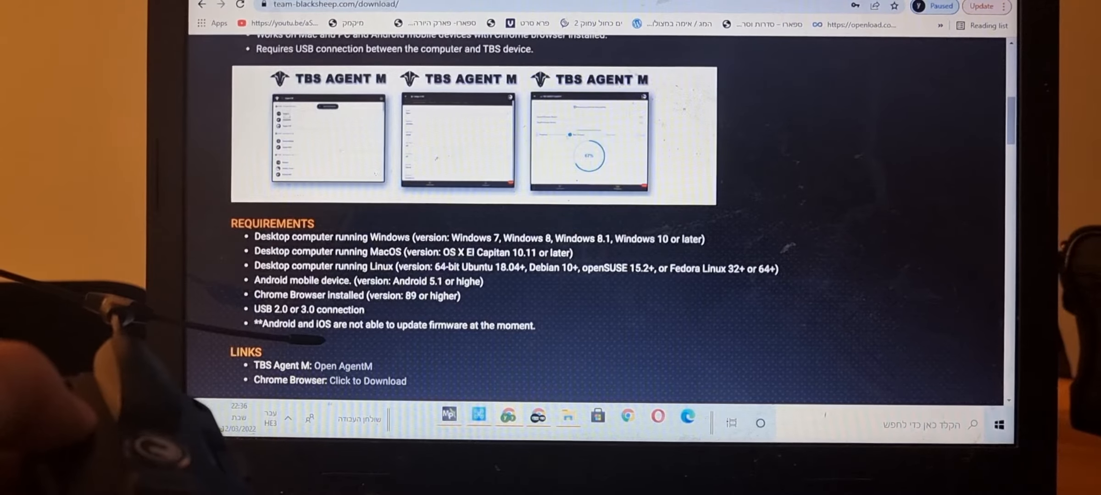
left_click(350, 365)
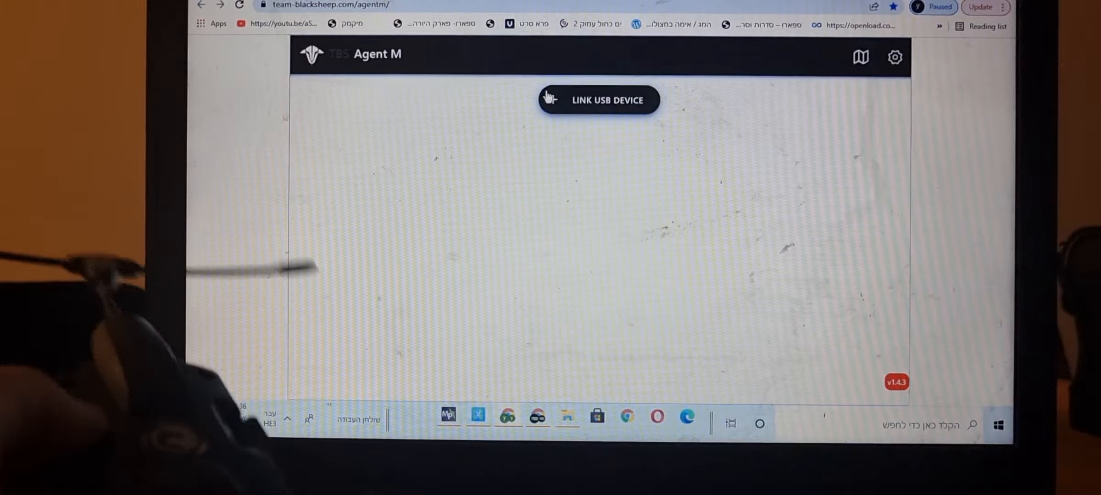